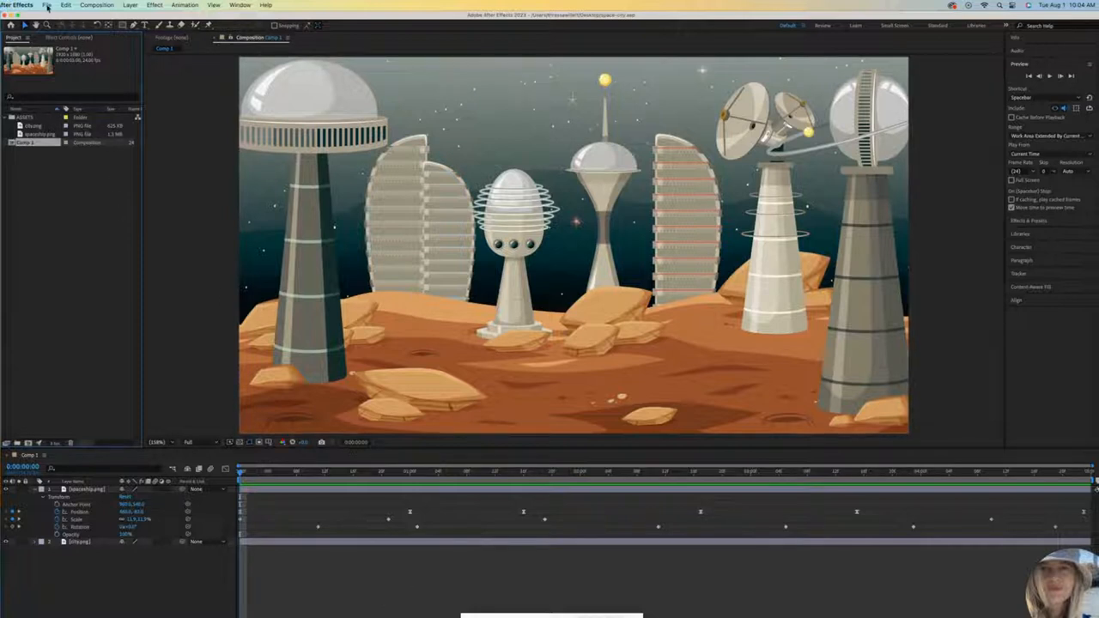
Use Save As to store the project as space-city.aep in the Desktop location
{"action": "left_click", "coordinate": [46, 5]}
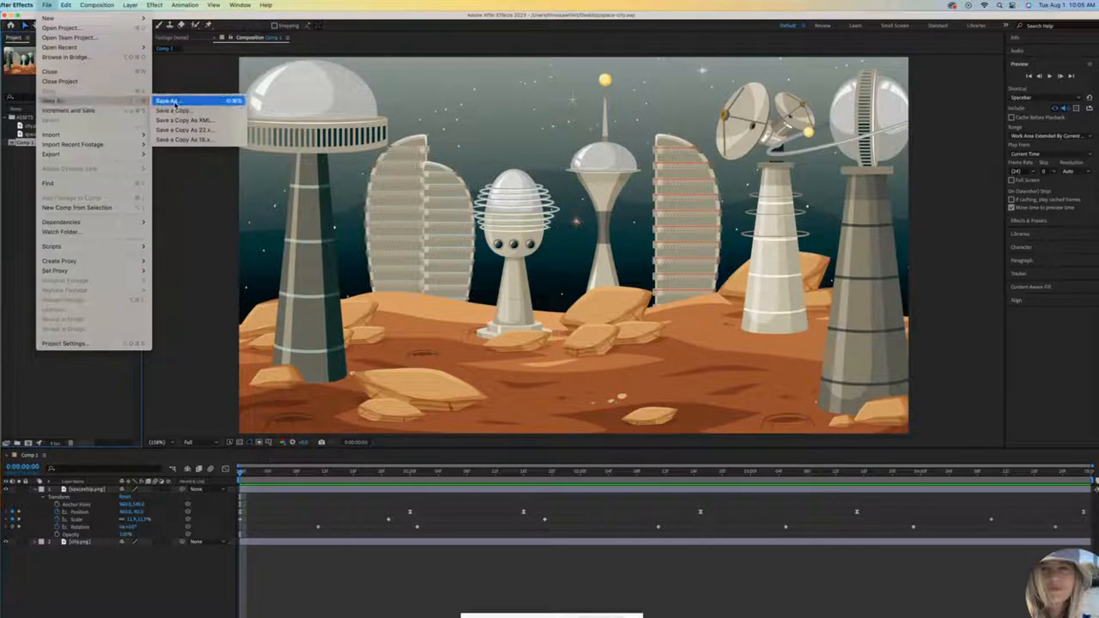
{"action": "left_click", "coordinate": [168, 101]}
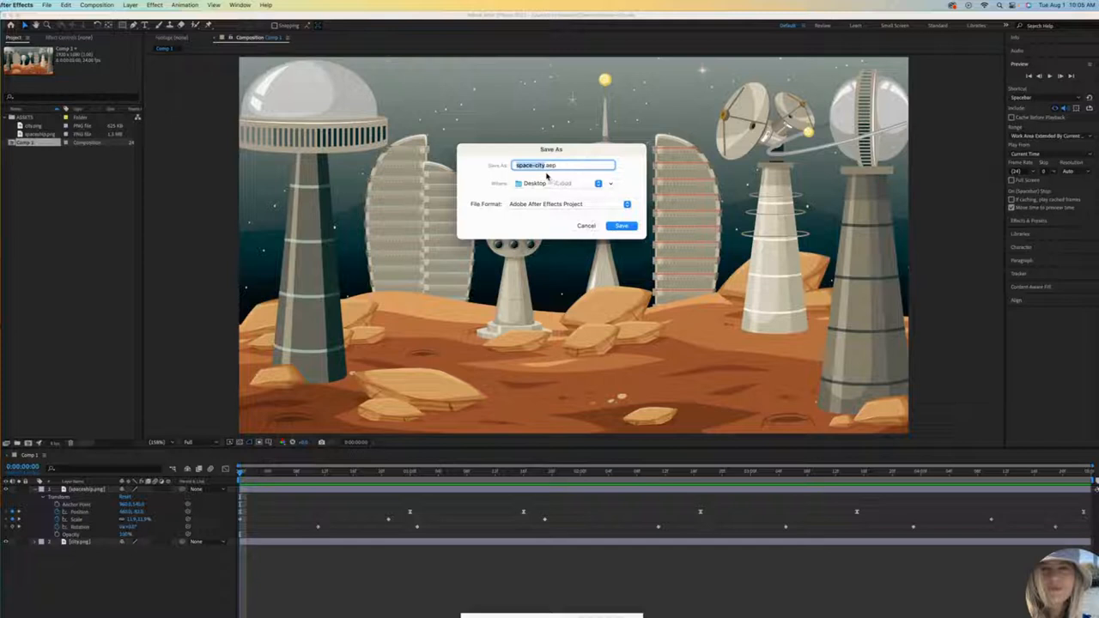
{"action": "mouse_move", "coordinate": [631, 168]}
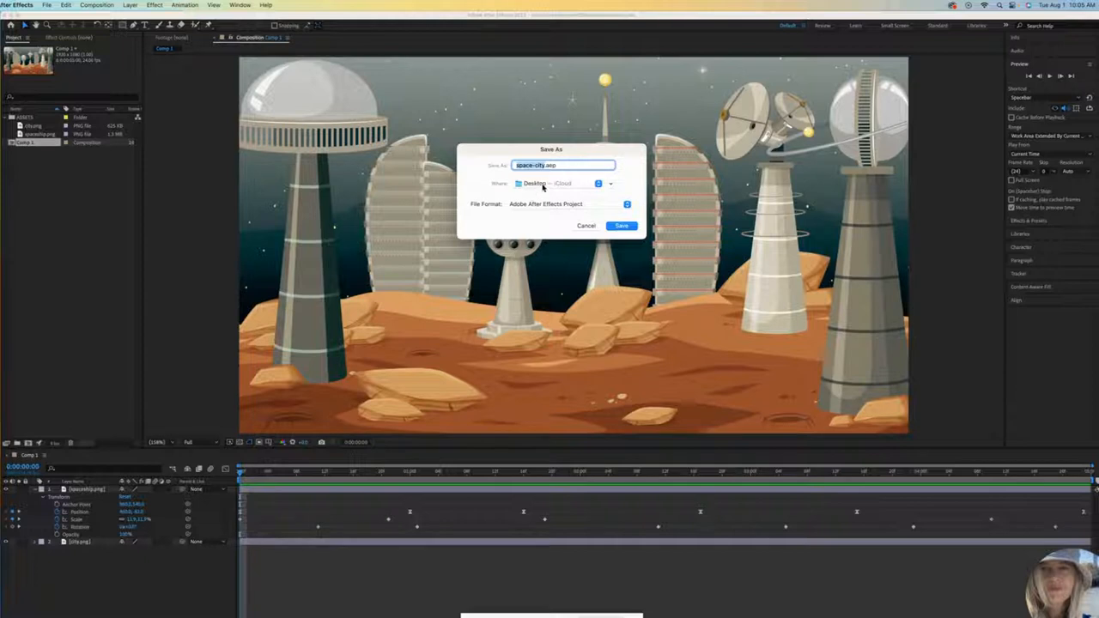
{"action": "left_click", "coordinate": [563, 183]}
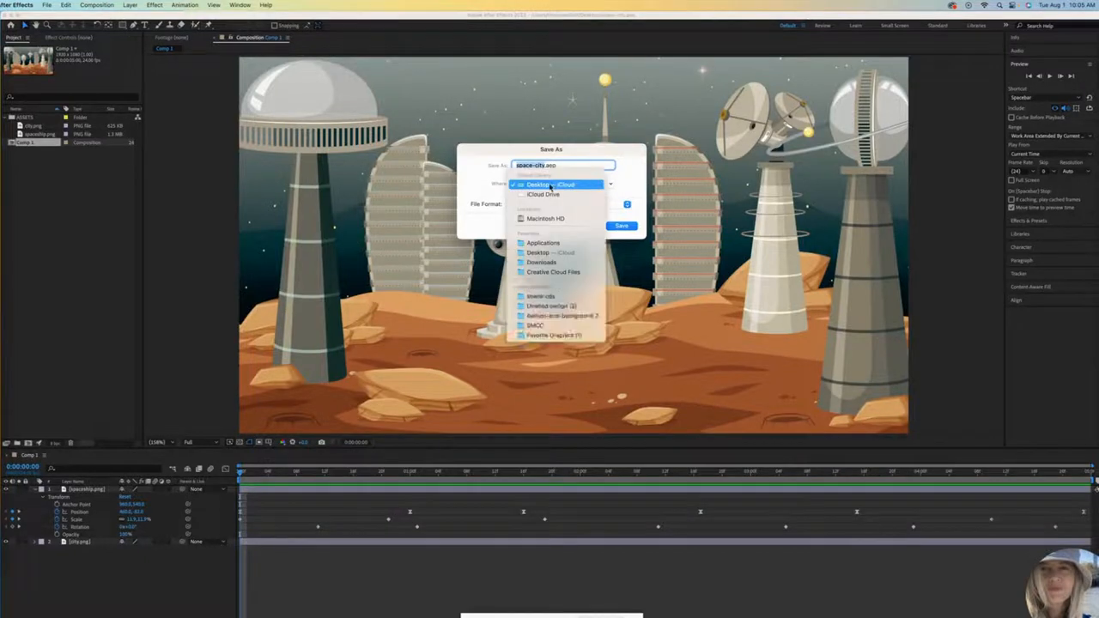
{"action": "left_click", "coordinate": [551, 183]}
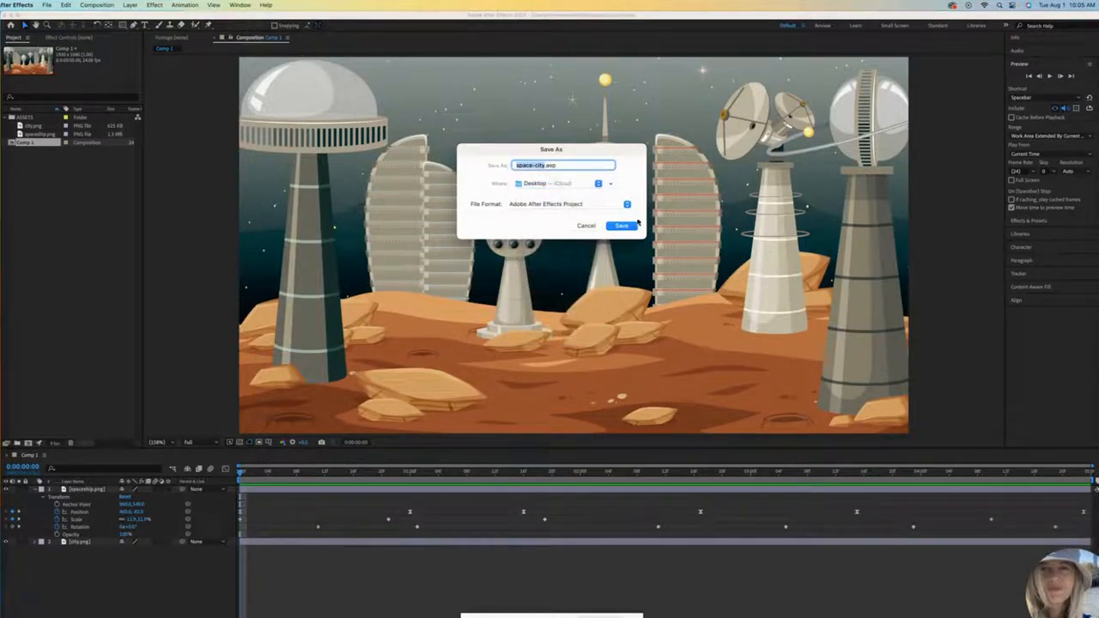
{"action": "left_click", "coordinate": [621, 225]}
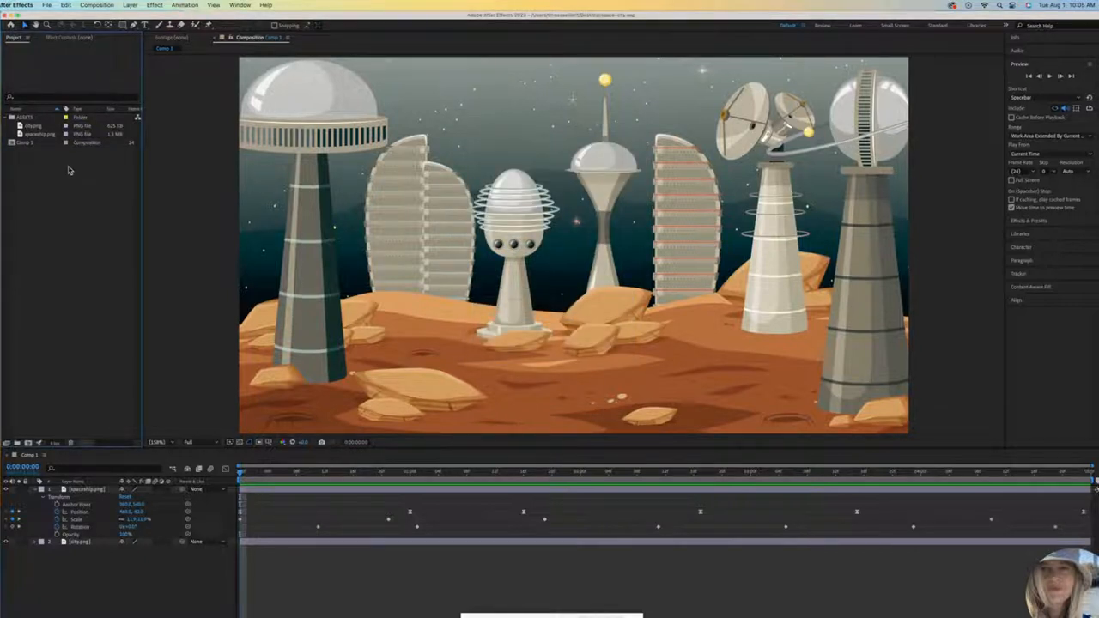
Collect Files with all source files into a new 'space-city folder' on the Desktop
{"action": "left_click", "coordinate": [48, 5]}
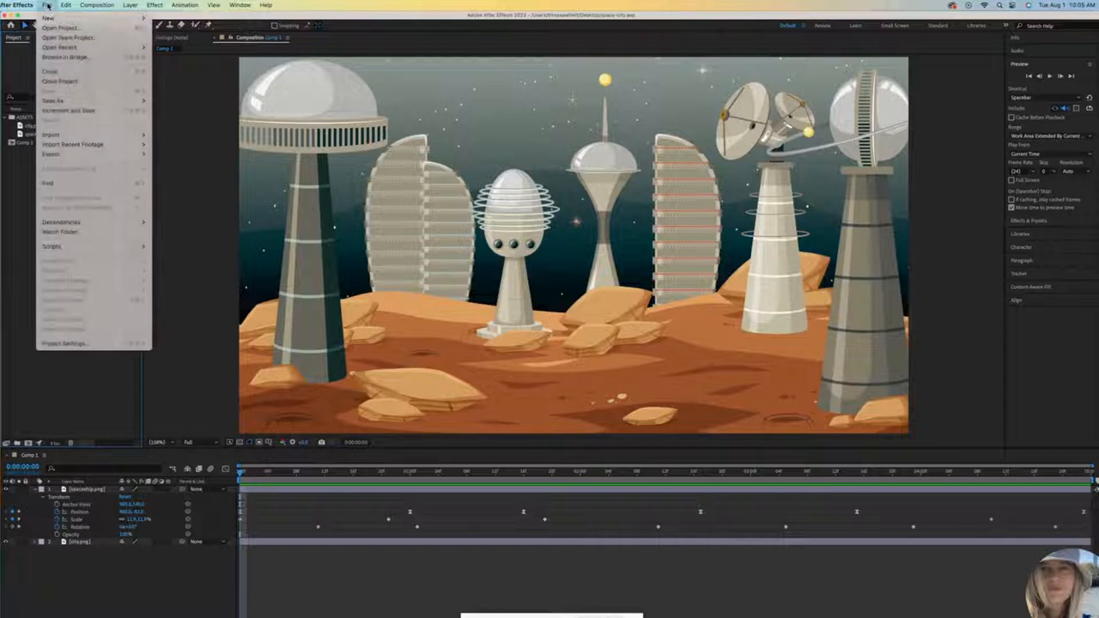
{"action": "mouse_move", "coordinate": [60, 28]}
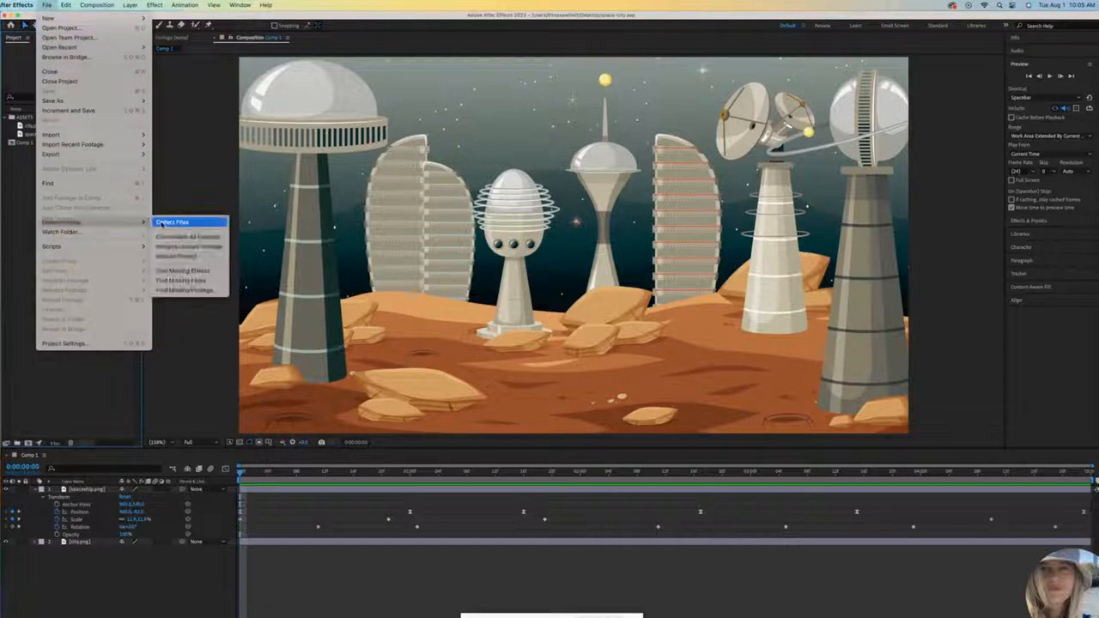
{"action": "left_click", "coordinate": [172, 221]}
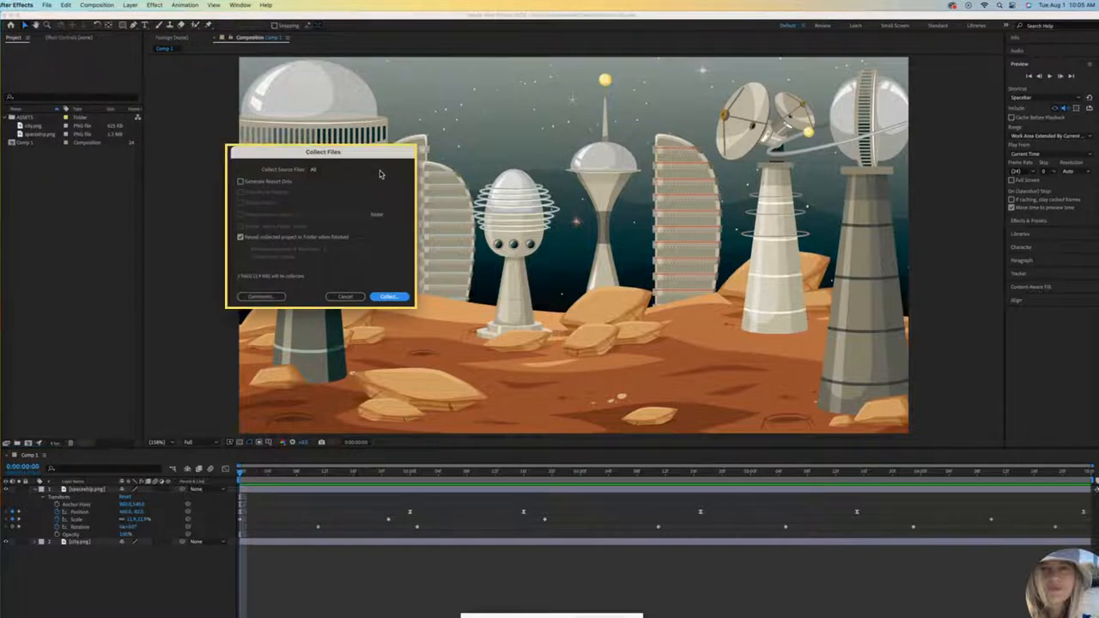
{"action": "left_click", "coordinate": [314, 170]}
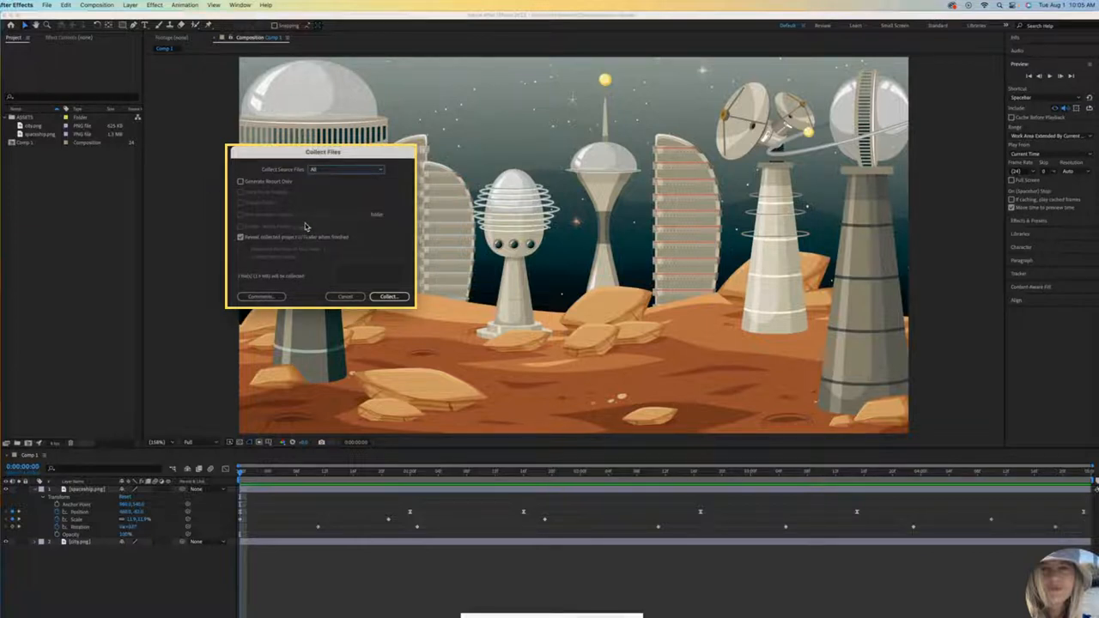
{"action": "mouse_move", "coordinate": [253, 267]}
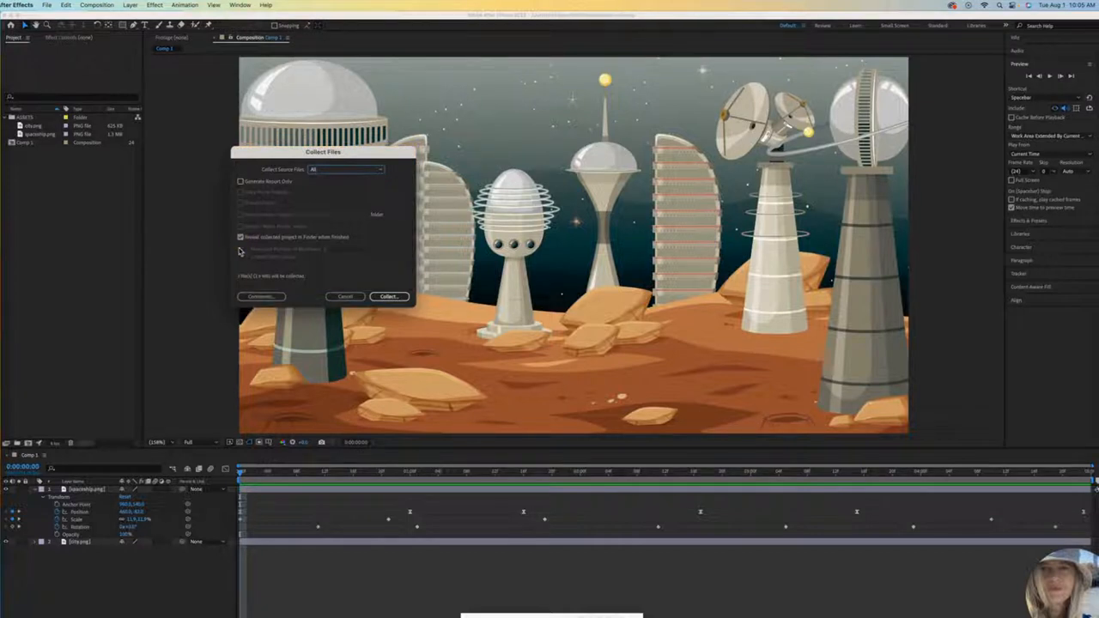
{"action": "left_click", "coordinate": [388, 296]}
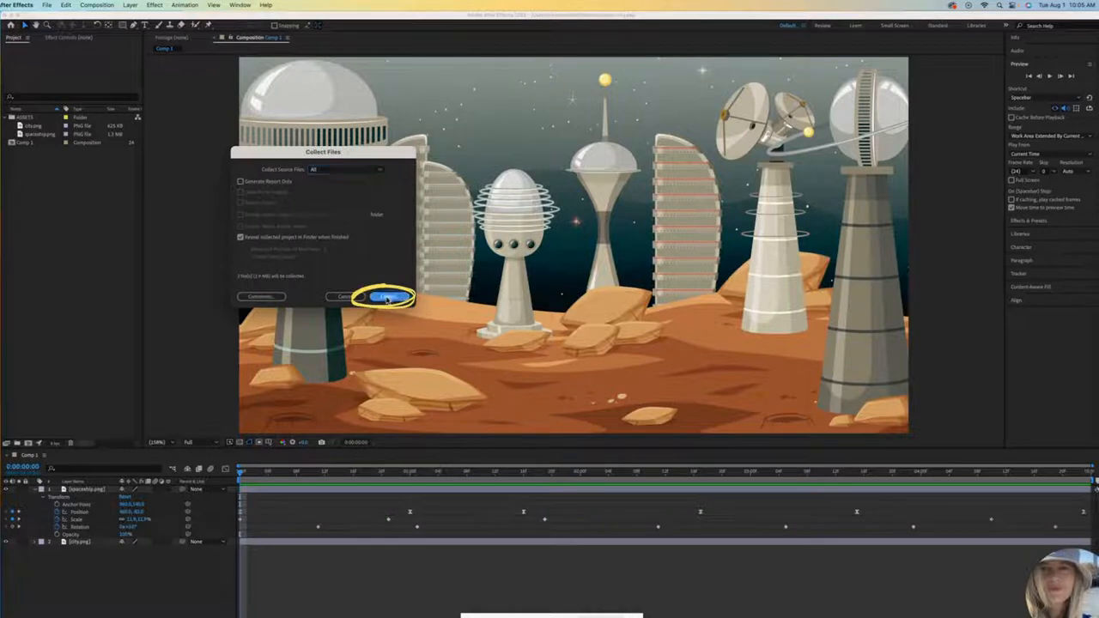
{"action": "left_click", "coordinate": [386, 296]}
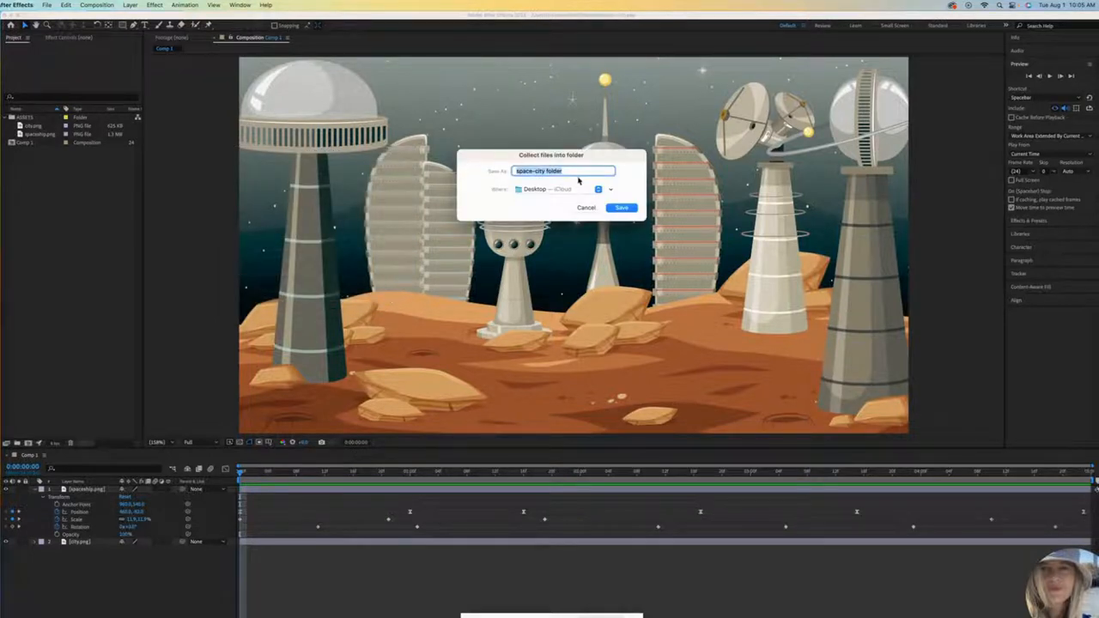
{"action": "mouse_move", "coordinate": [627, 176]}
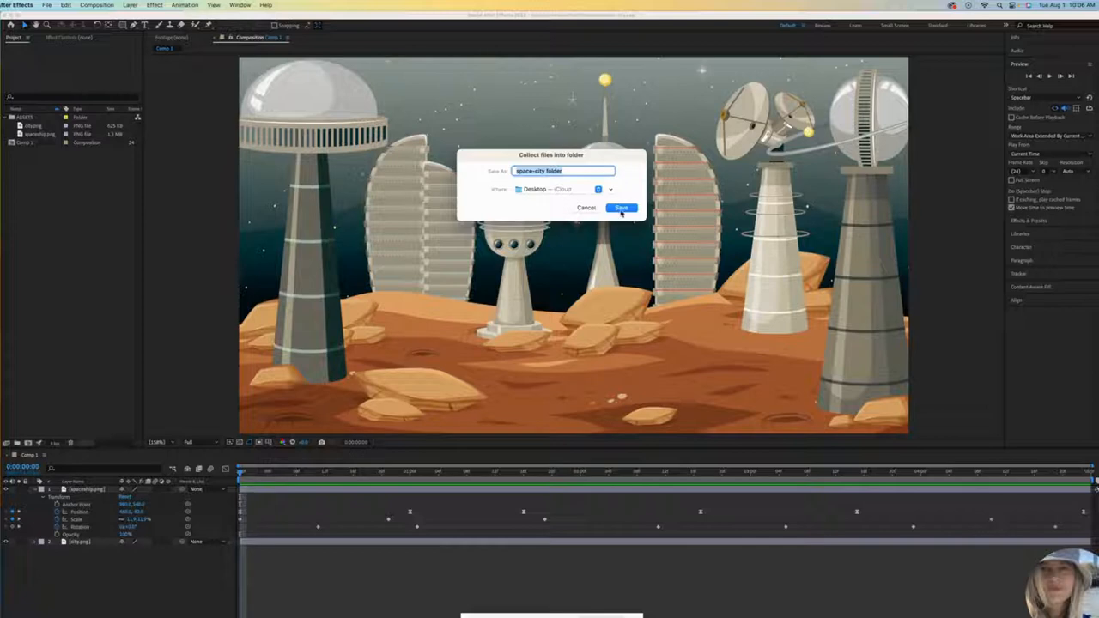
{"action": "left_click", "coordinate": [621, 207]}
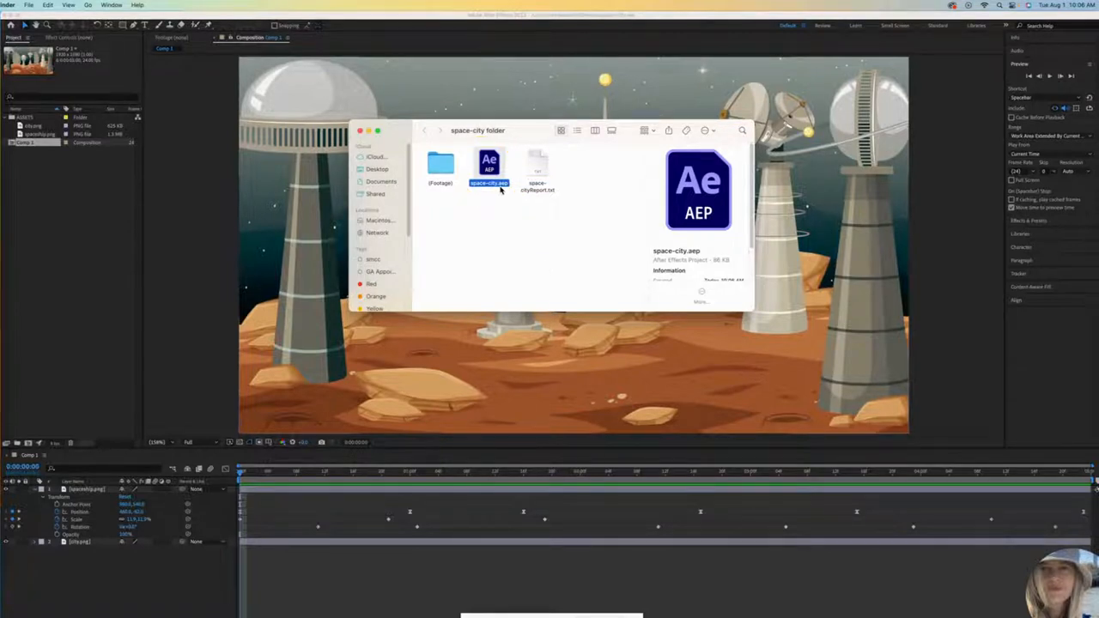
{"action": "mouse_move", "coordinate": [497, 195]}
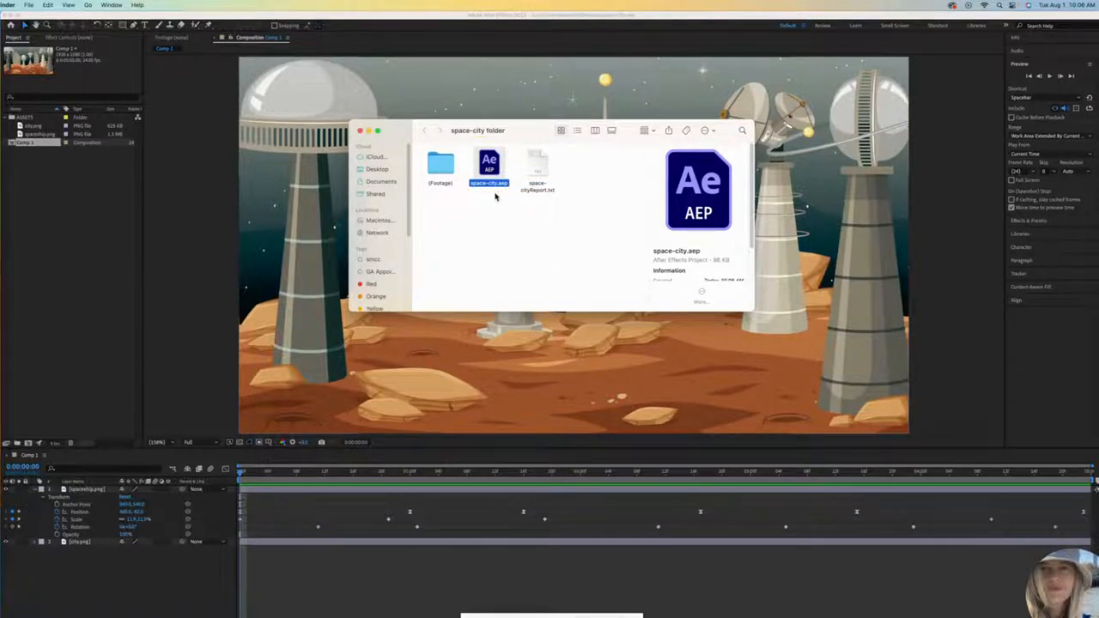
{"action": "mouse_move", "coordinate": [489, 204]}
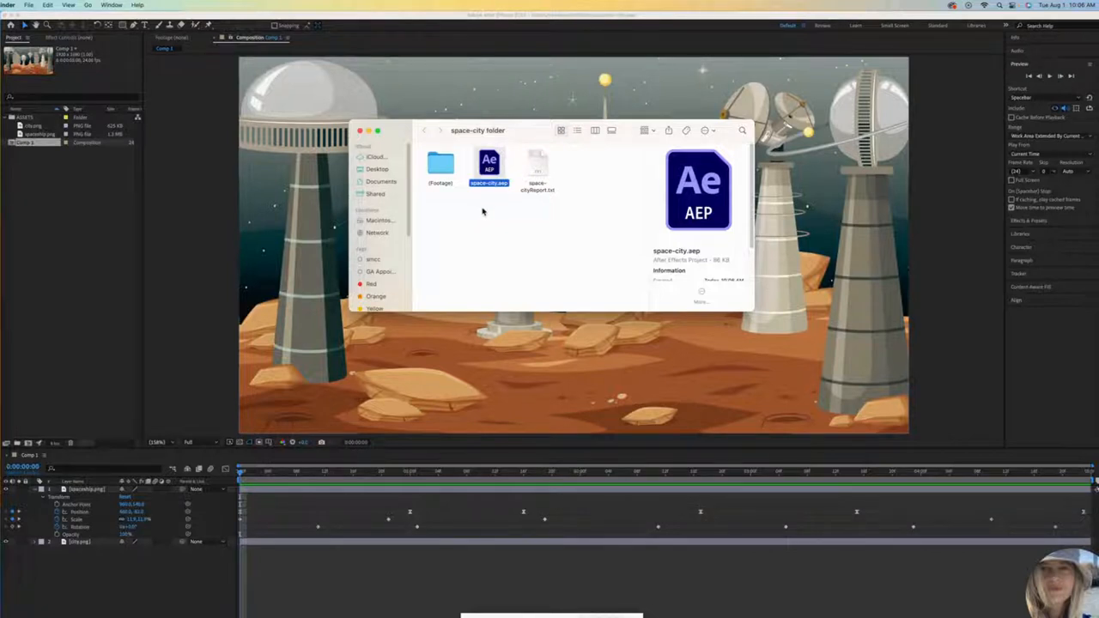
Browse Footage and ASSETS to check city.png and spaceship.png, then select space-city.aep
{"action": "left_click", "coordinate": [441, 163]}
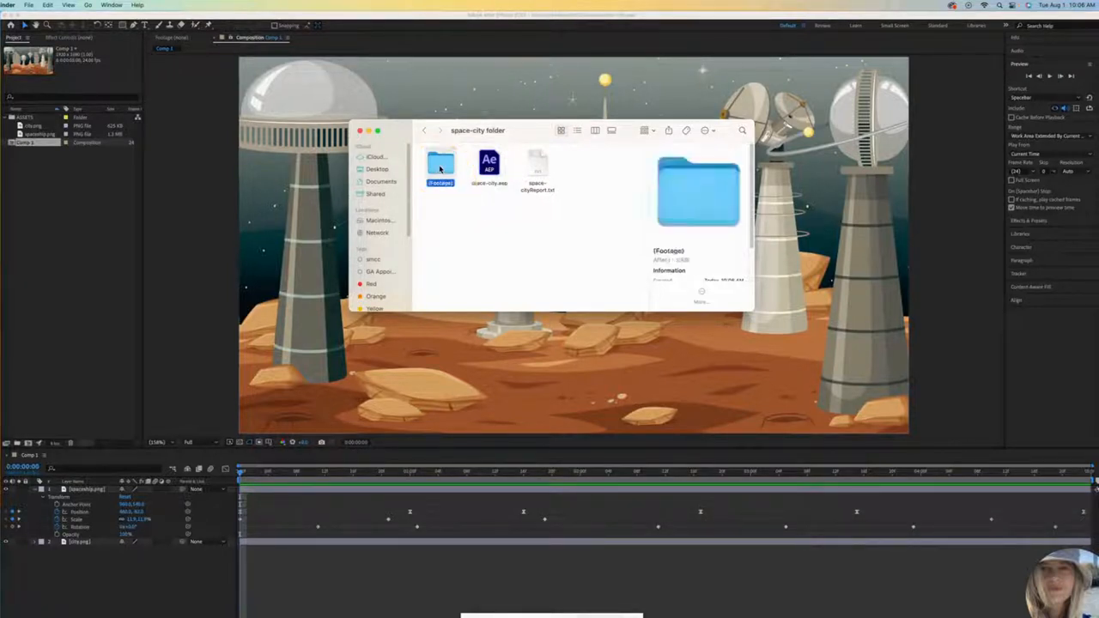
{"action": "double_click", "coordinate": [441, 164]}
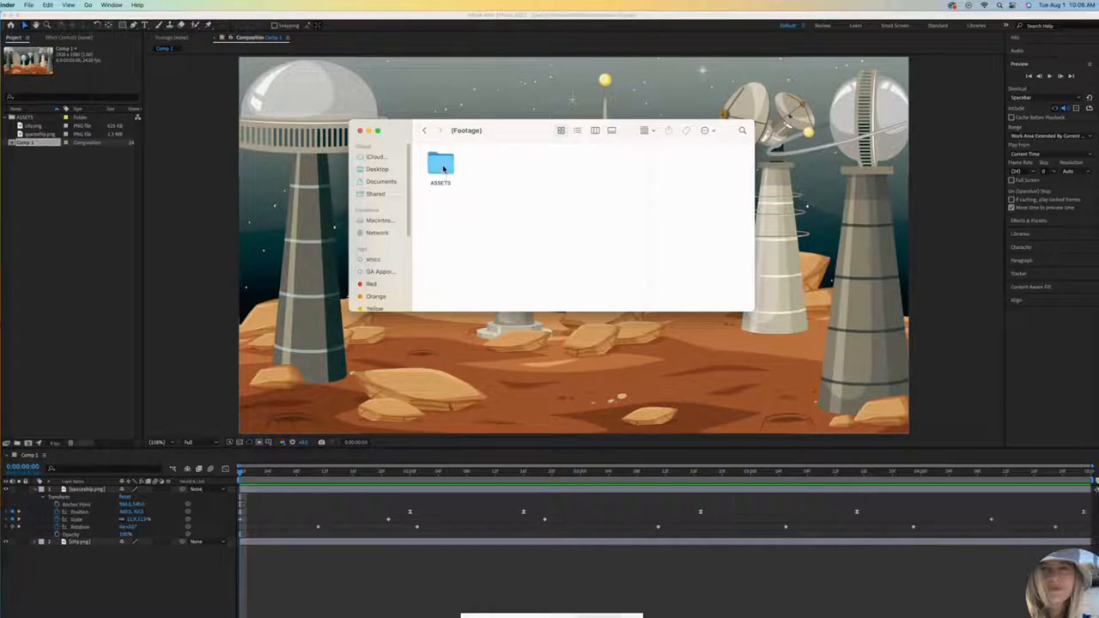
{"action": "double_click", "coordinate": [441, 164]}
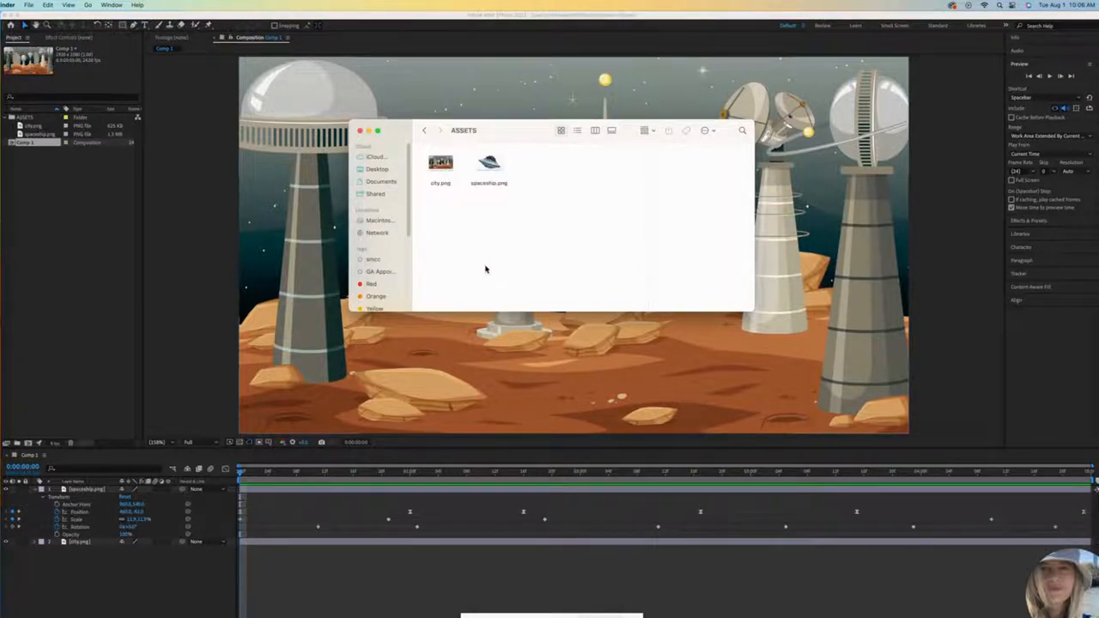
{"action": "left_click", "coordinate": [425, 129]}
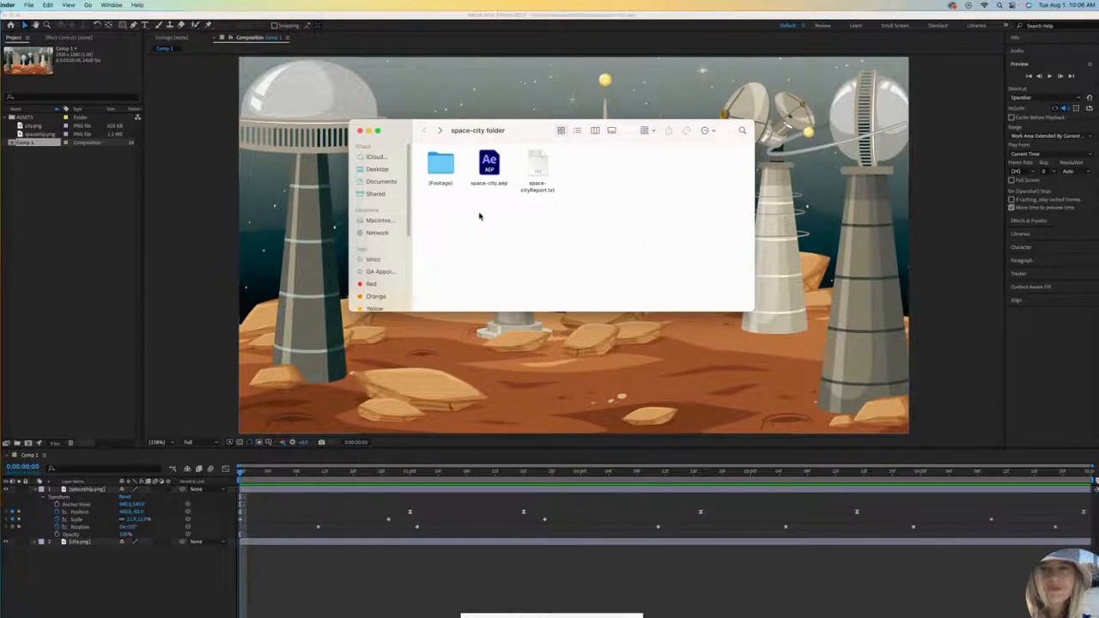
{"action": "mouse_move", "coordinate": [468, 210]}
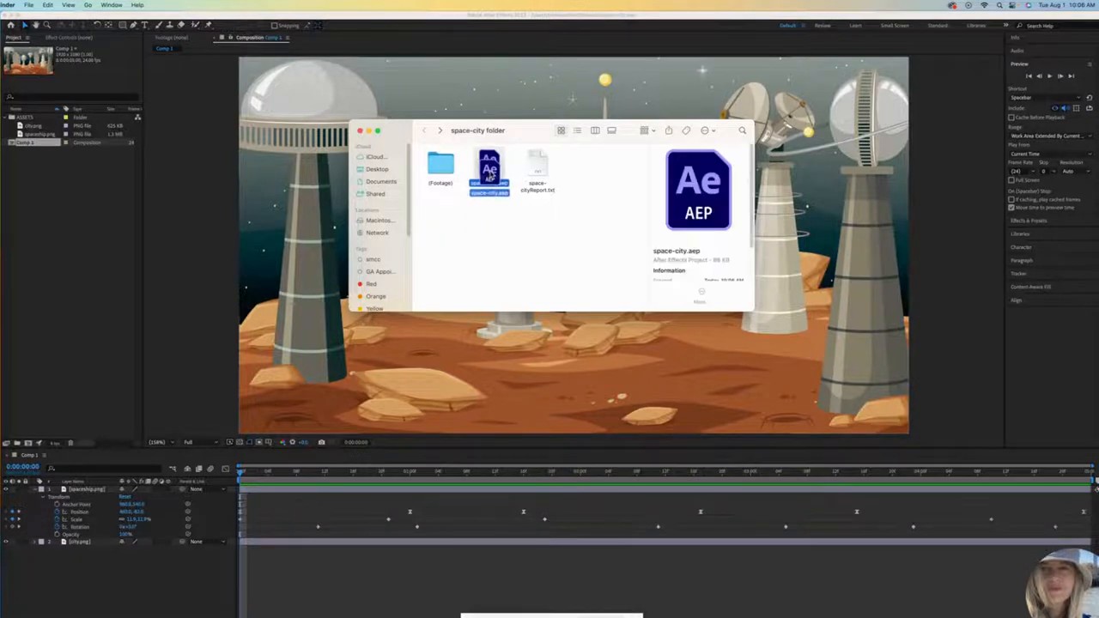
{"action": "left_click", "coordinate": [478, 238]}
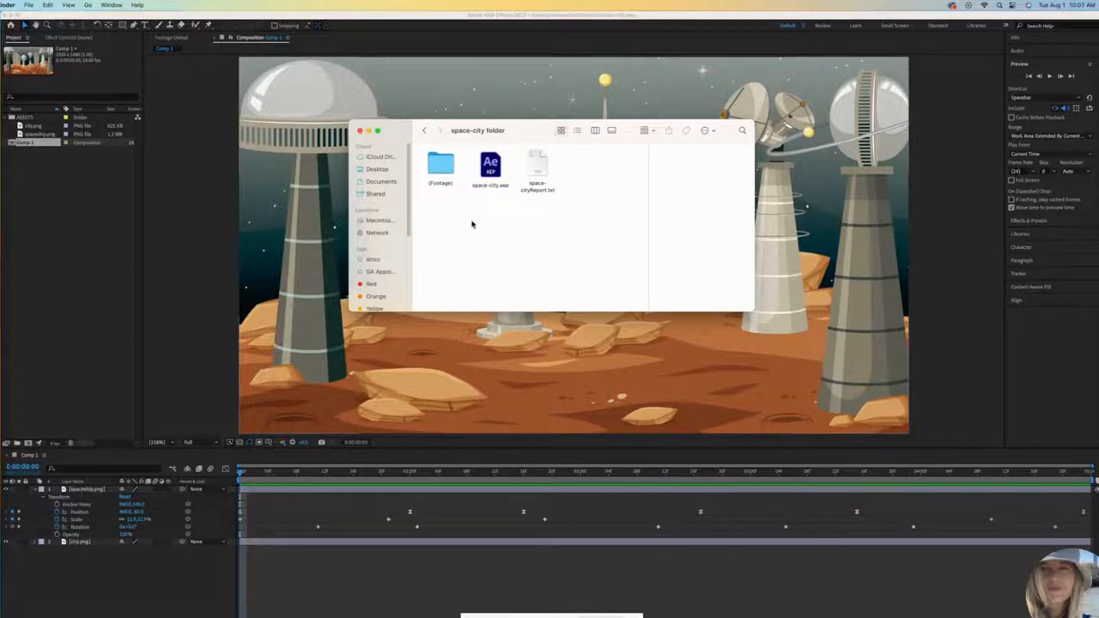
{"action": "left_click", "coordinate": [360, 131]}
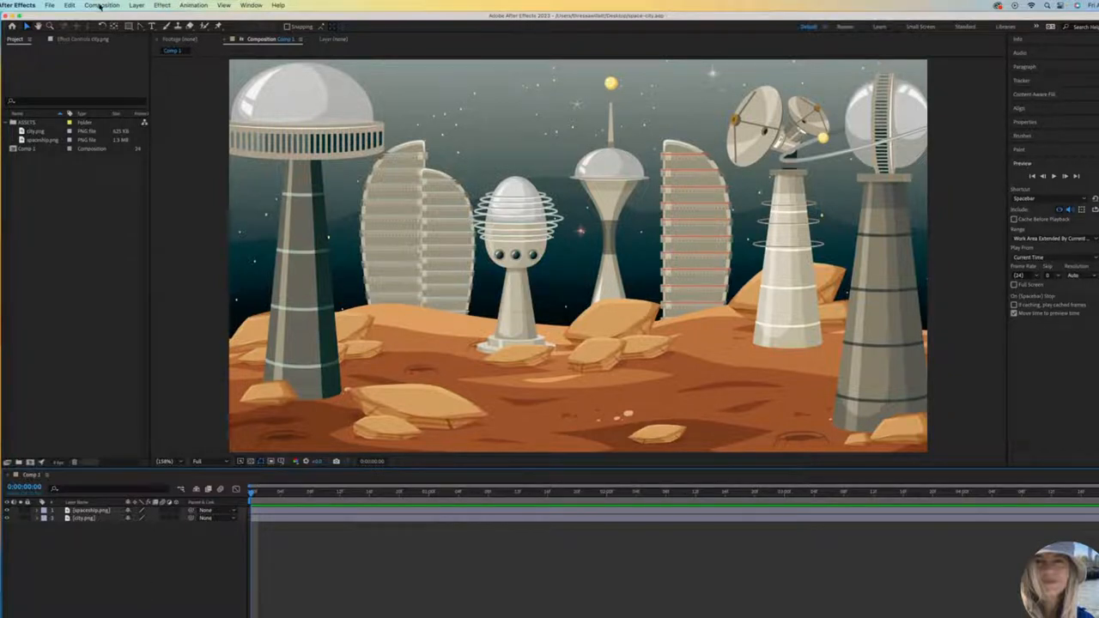
Add Comp 1 to the Render Queue, outputting Comp 1.mp4 into the space-city folder
{"action": "left_click", "coordinate": [101, 5]}
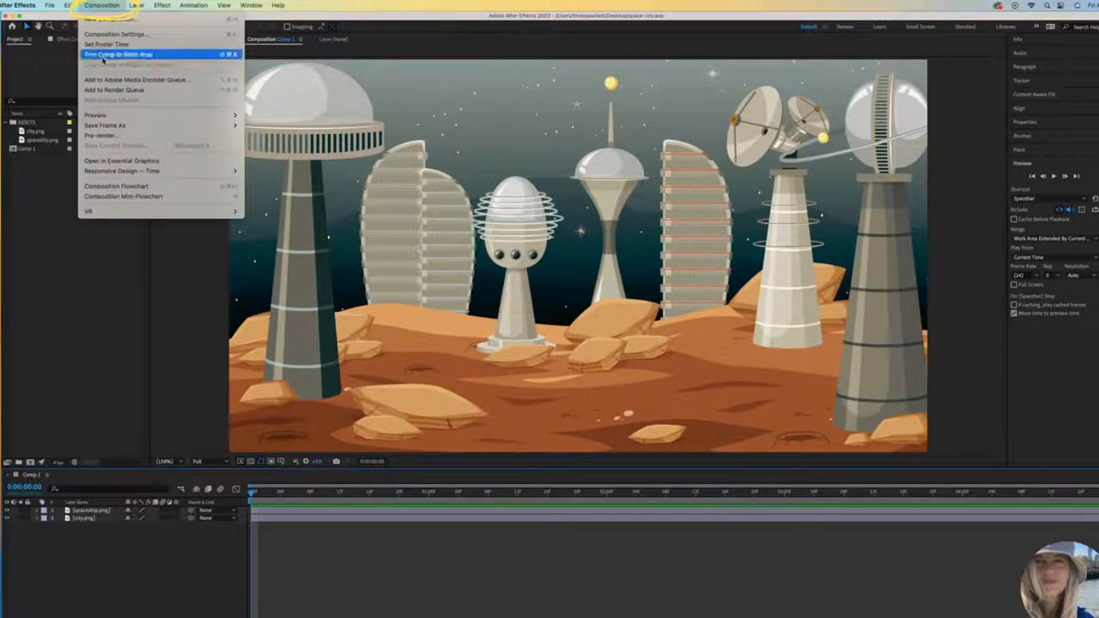
{"action": "mouse_move", "coordinate": [114, 90]}
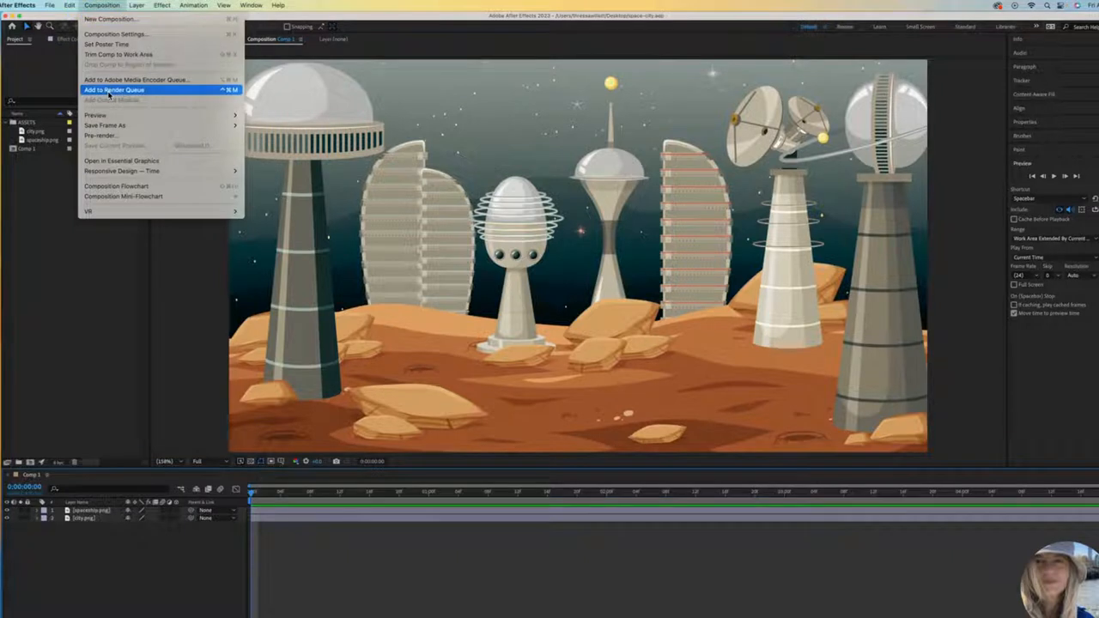
{"action": "left_click", "coordinate": [114, 89]}
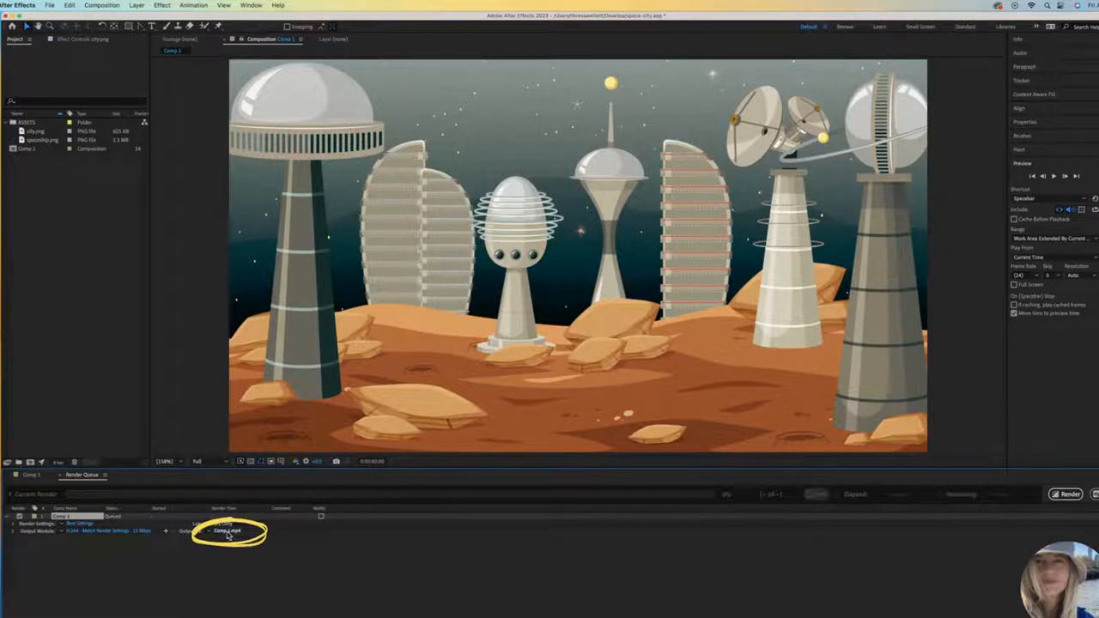
{"action": "left_click", "coordinate": [228, 531]}
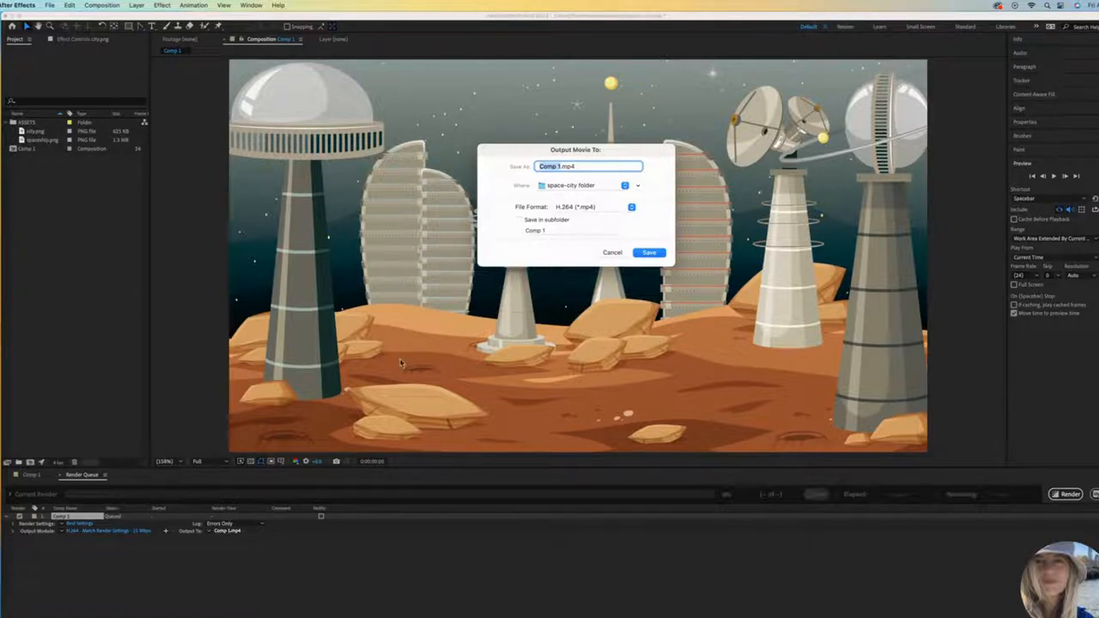
{"action": "mouse_move", "coordinate": [509, 191]}
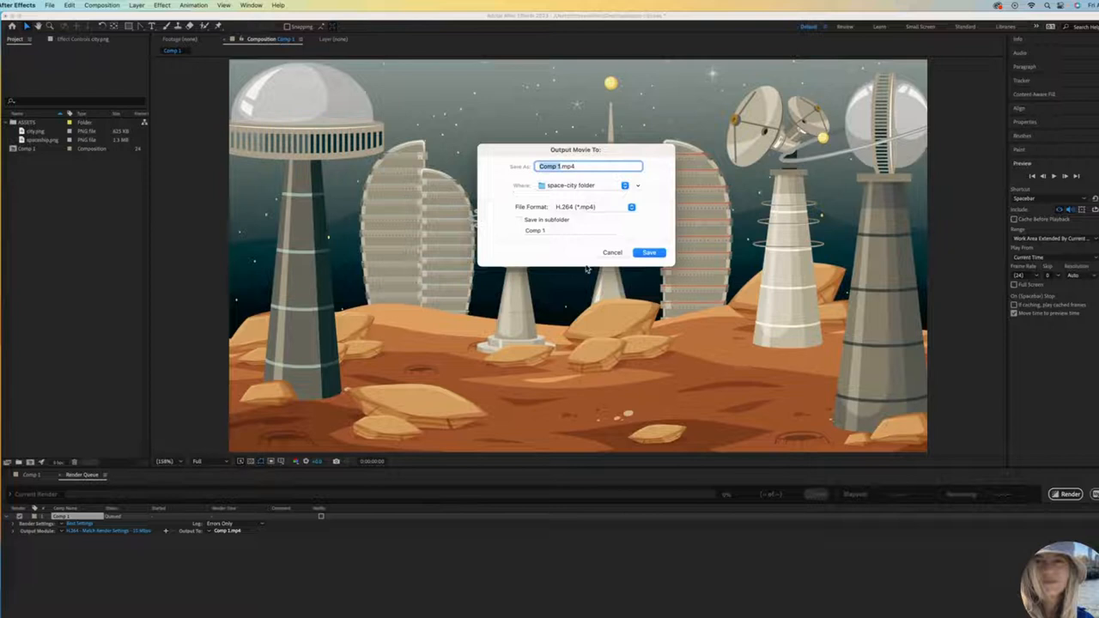
{"action": "left_click", "coordinate": [650, 252]}
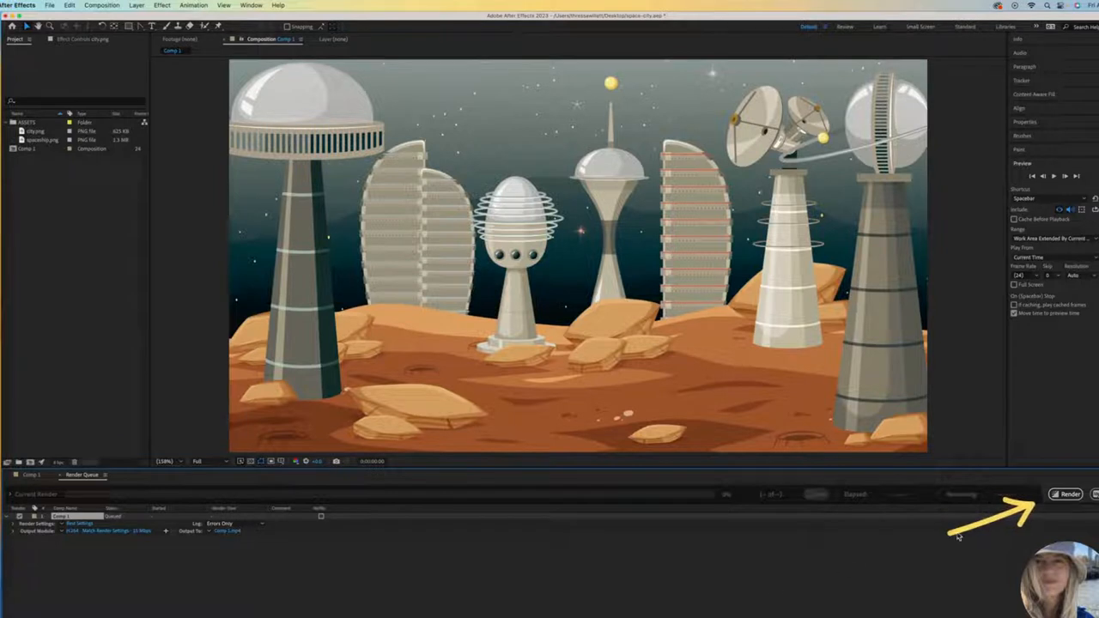
{"action": "left_click", "coordinate": [1065, 493]}
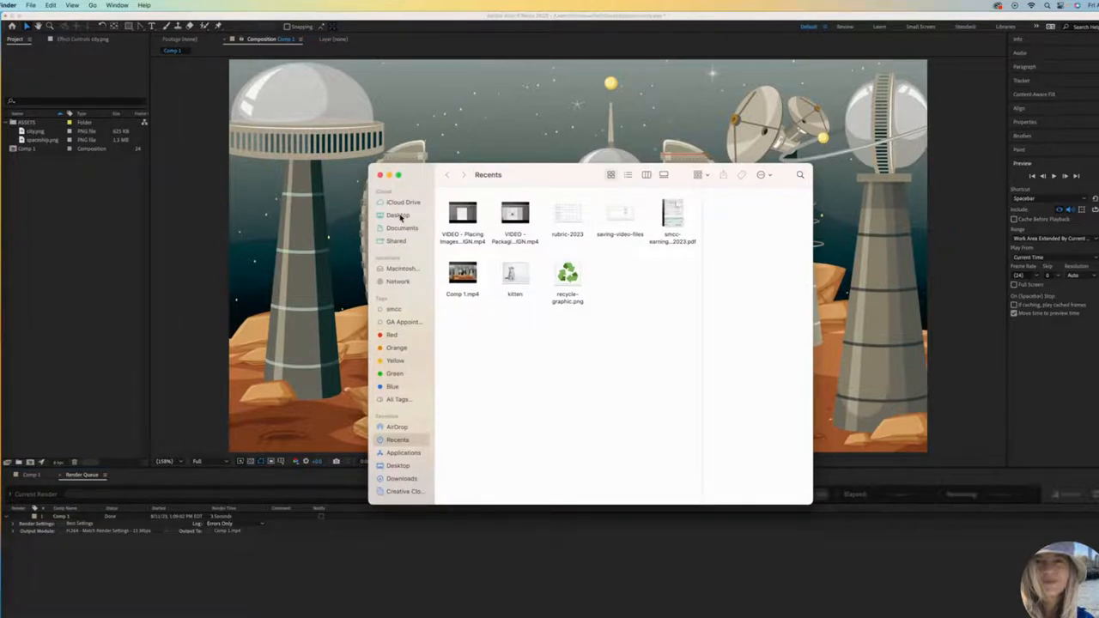
Open the space-city folder from the Desktop and play the rendered Comp 1.mp4
{"action": "left_click", "coordinate": [398, 214]}
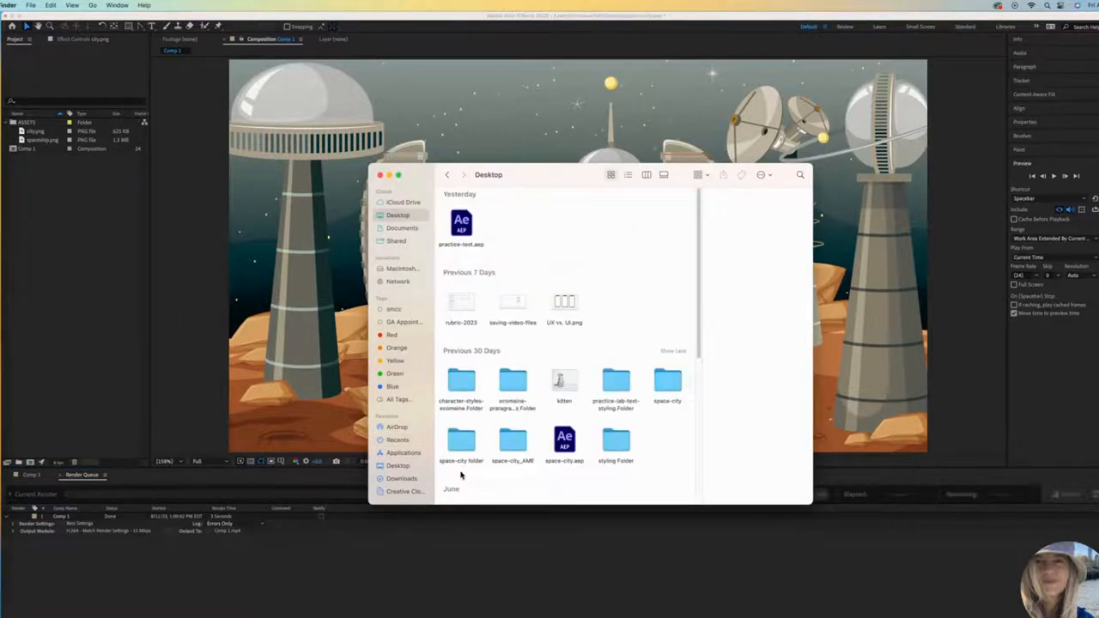
{"action": "double_click", "coordinate": [461, 440]}
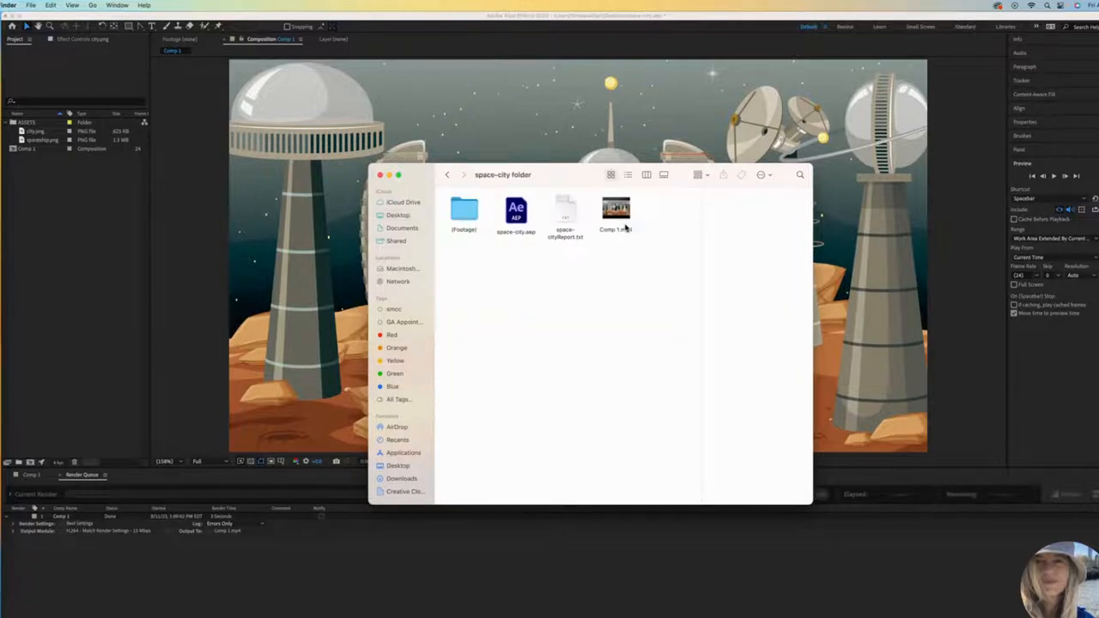
{"action": "left_click", "coordinate": [615, 212]}
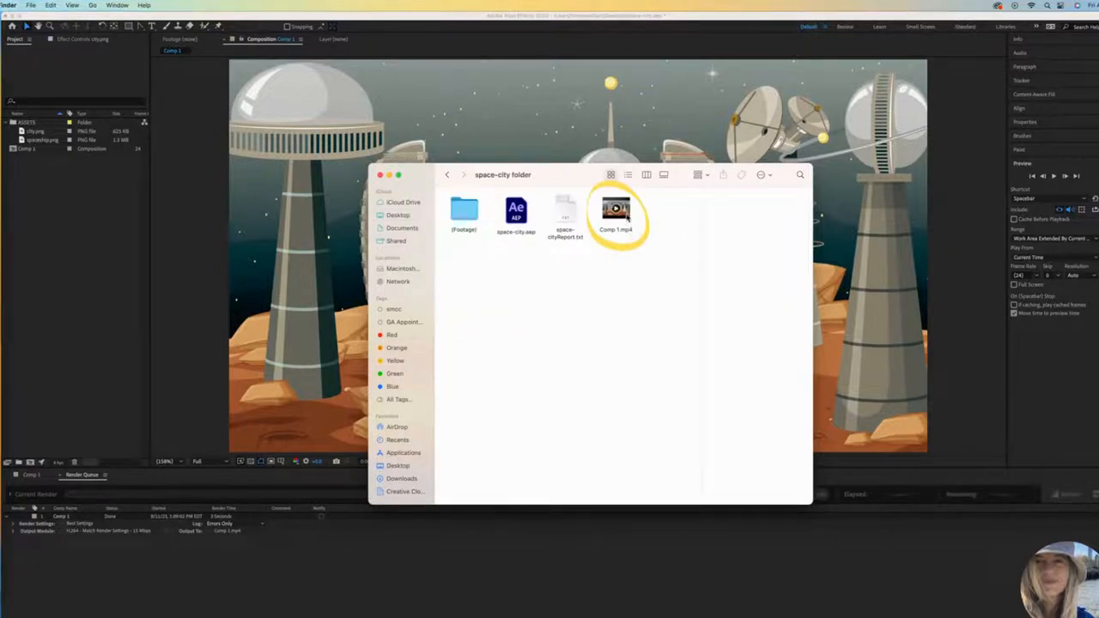
{"action": "double_click", "coordinate": [616, 210]}
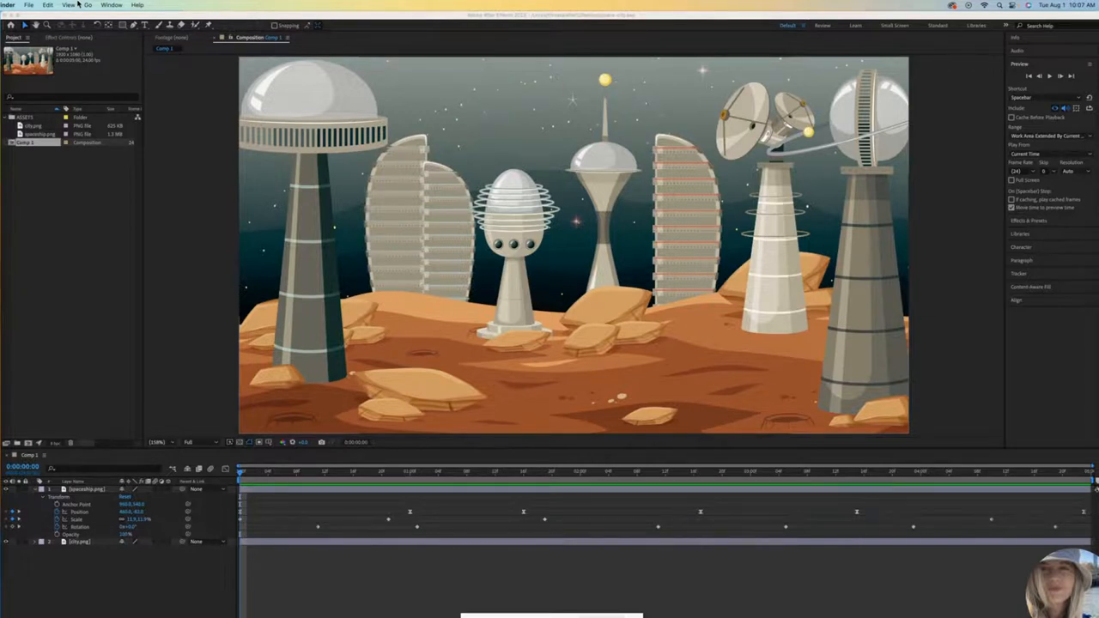
Add Comp 1 to the Adobe Media Encoder queue as H.264
{"action": "left_click", "coordinate": [96, 5]}
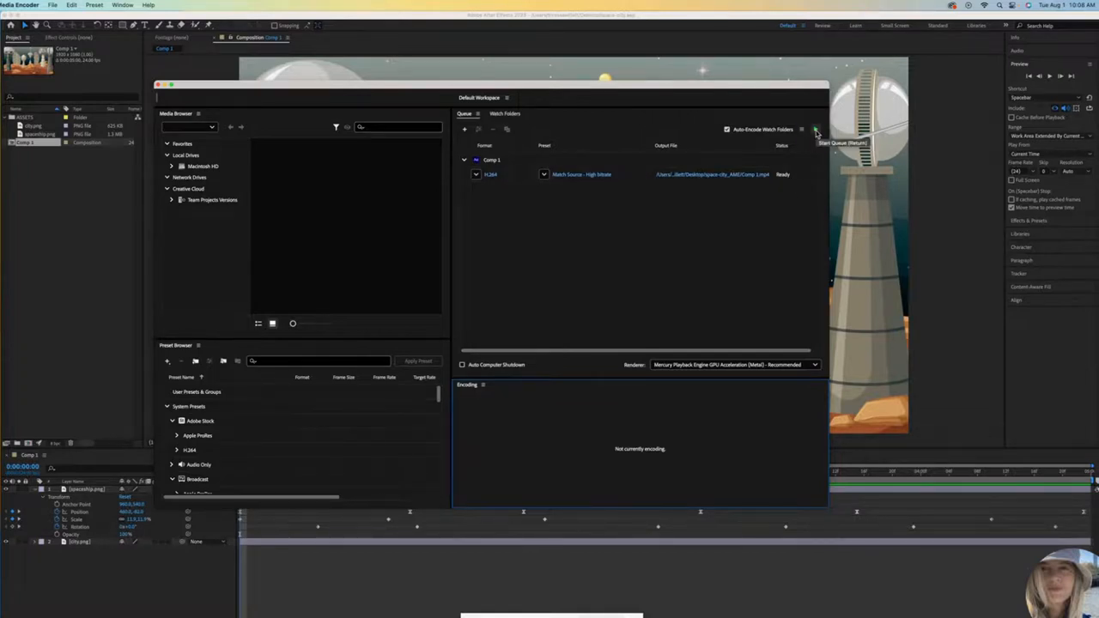
Start the Media Encoder queue to encode Comp 1.mp4 into space-city_AME
{"action": "left_click", "coordinate": [815, 129]}
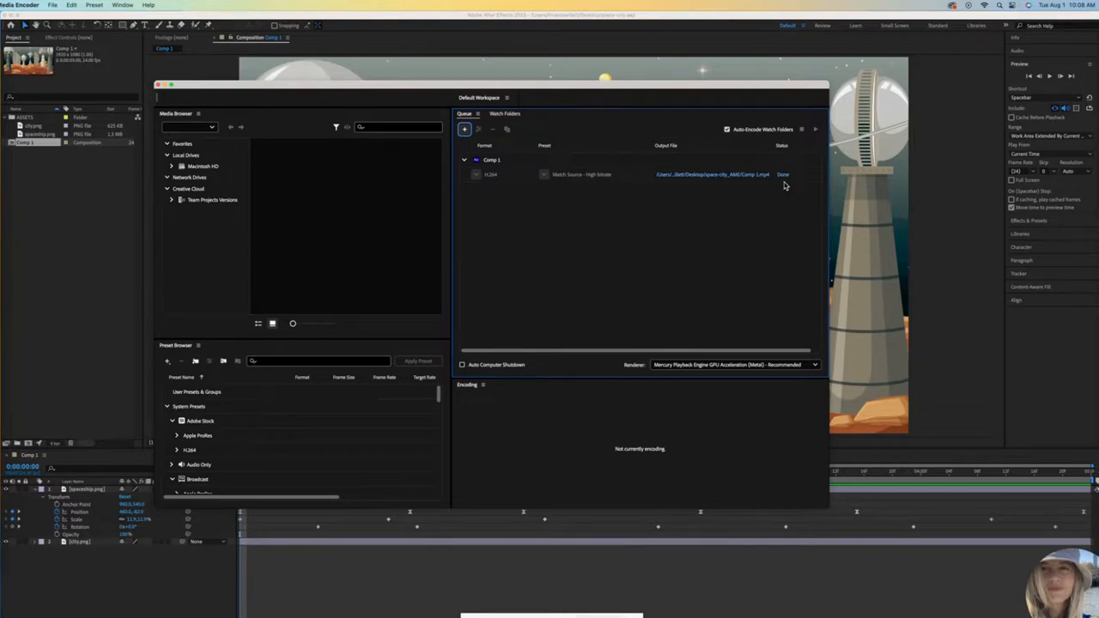
{"action": "mouse_move", "coordinate": [698, 207]}
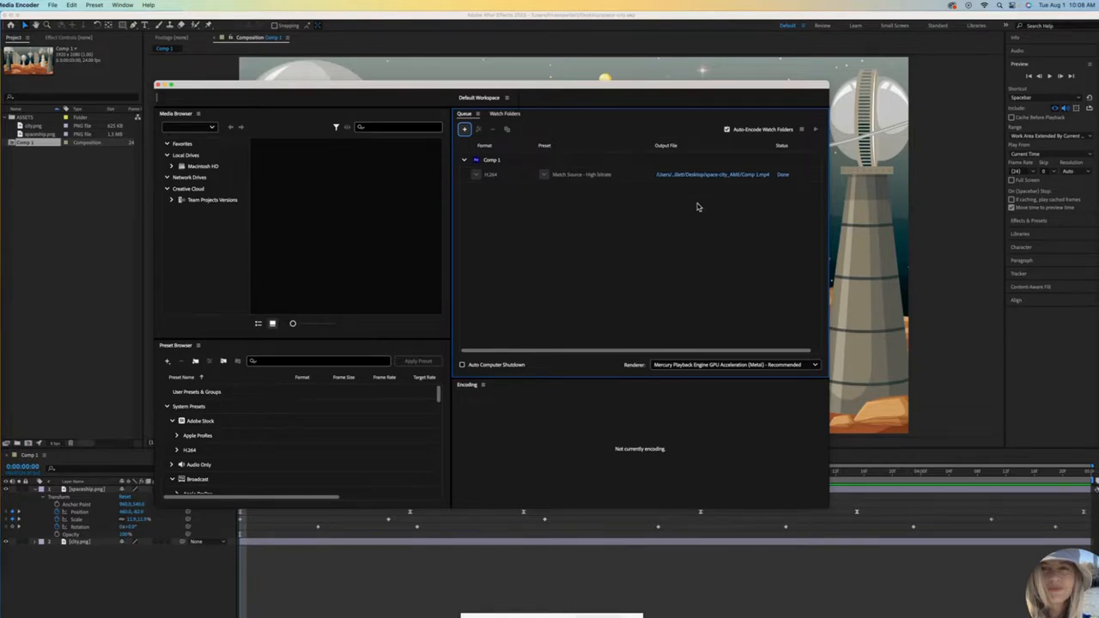
{"action": "mouse_move", "coordinate": [711, 175]}
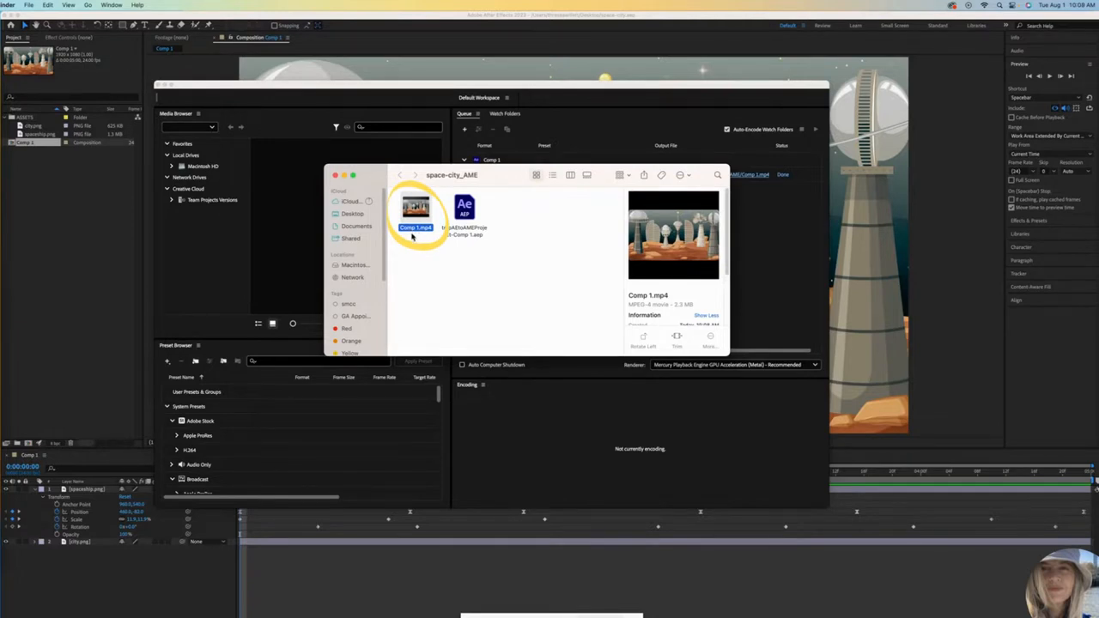
{"action": "mouse_move", "coordinate": [425, 271]}
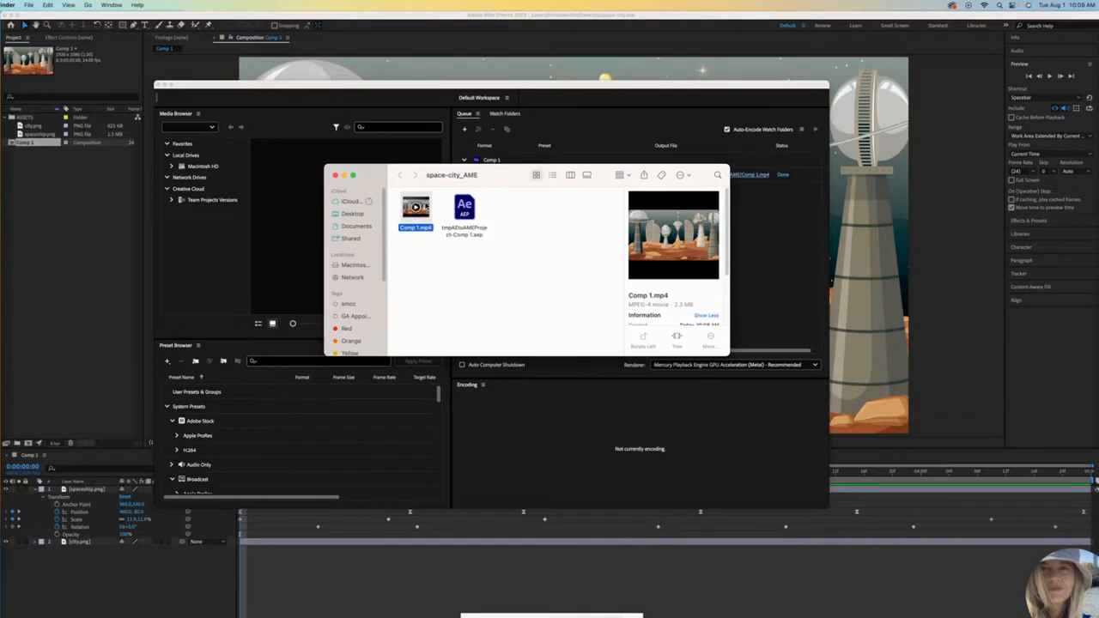
Play Comp 1.mp4 from the space-city_AME folder in QuickTime Player
{"action": "double_click", "coordinate": [416, 209]}
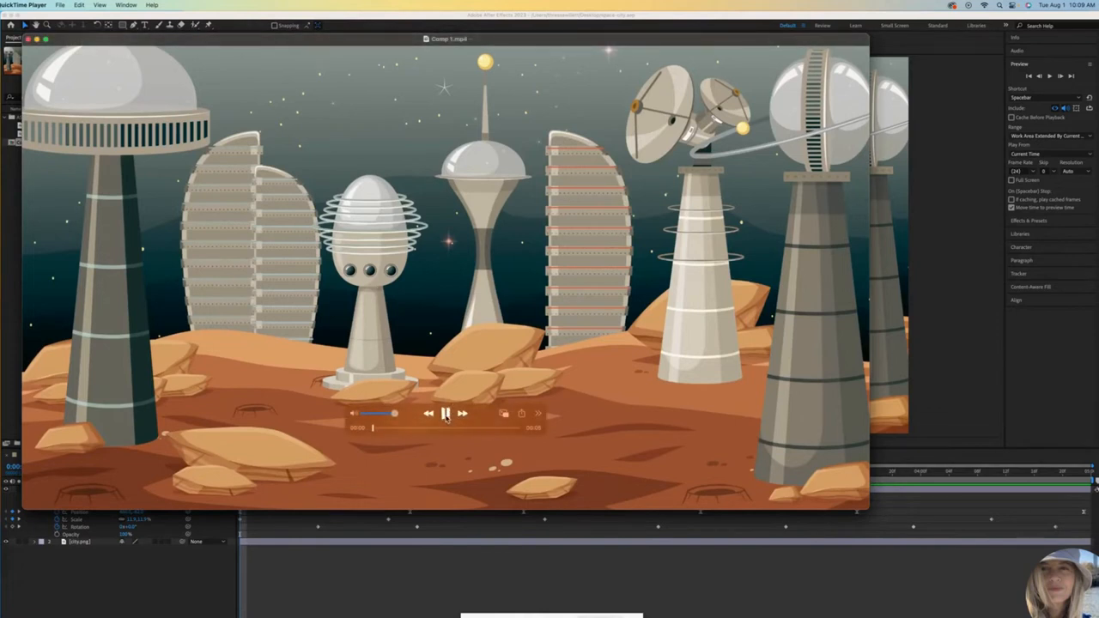
Close the QuickTime Player movie window after watching Comp 1.mp4
{"action": "left_click", "coordinate": [445, 413]}
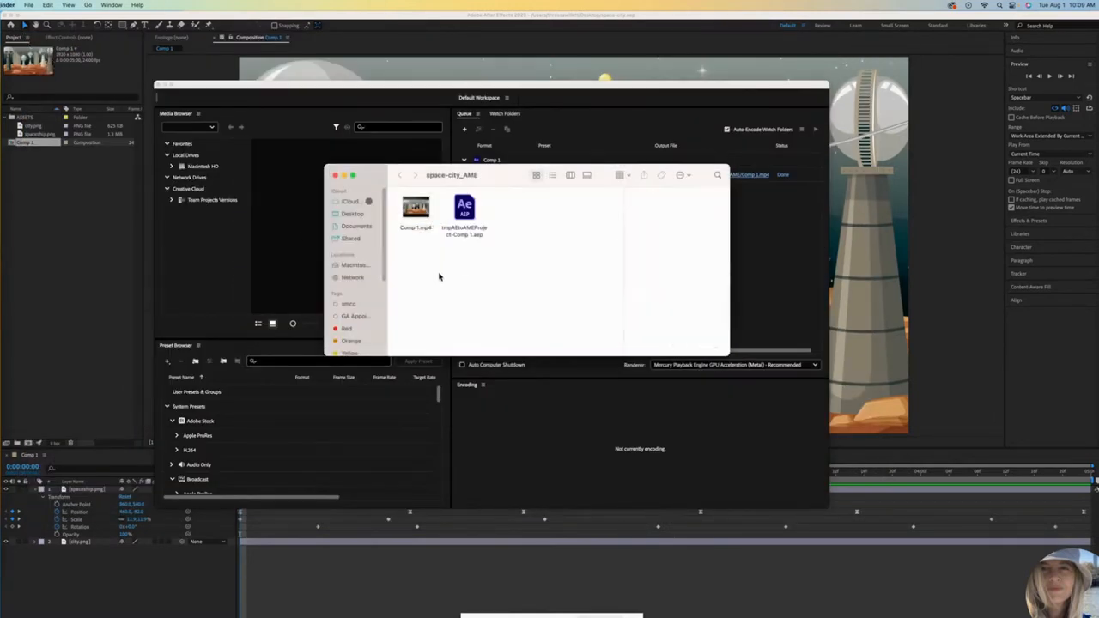
{"action": "left_click", "coordinate": [318, 255]}
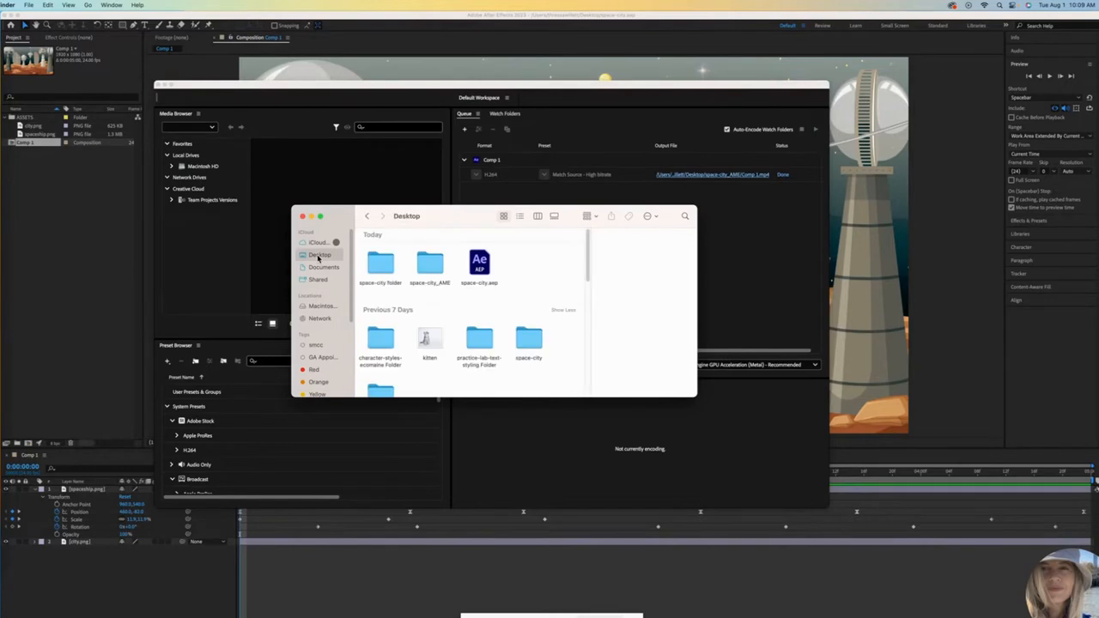
{"action": "left_click", "coordinate": [380, 263]}
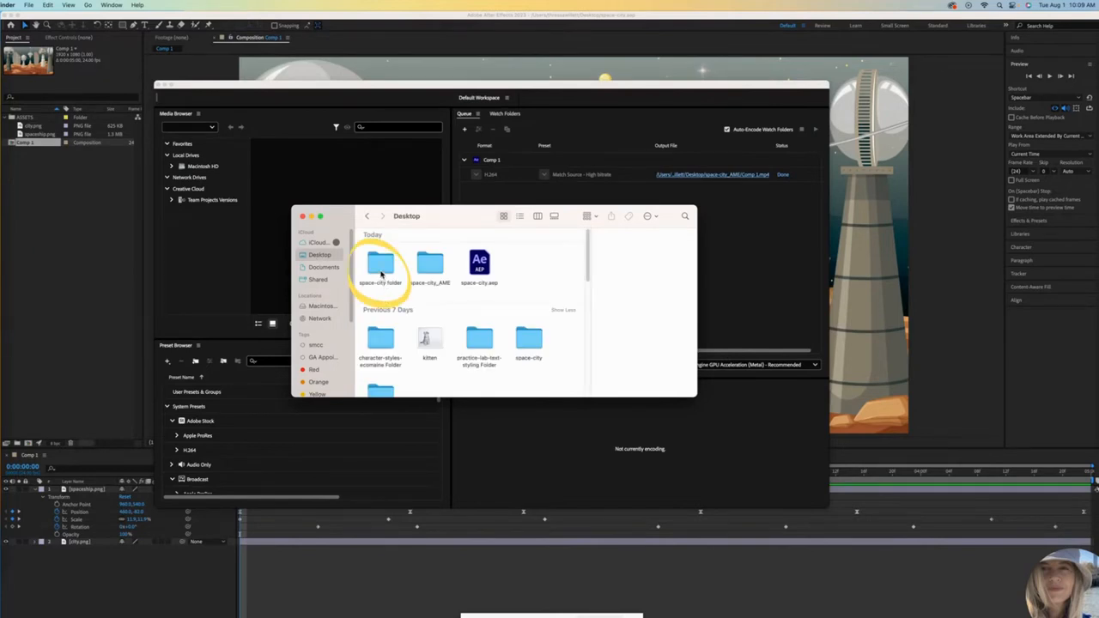
{"action": "mouse_move", "coordinate": [376, 295]}
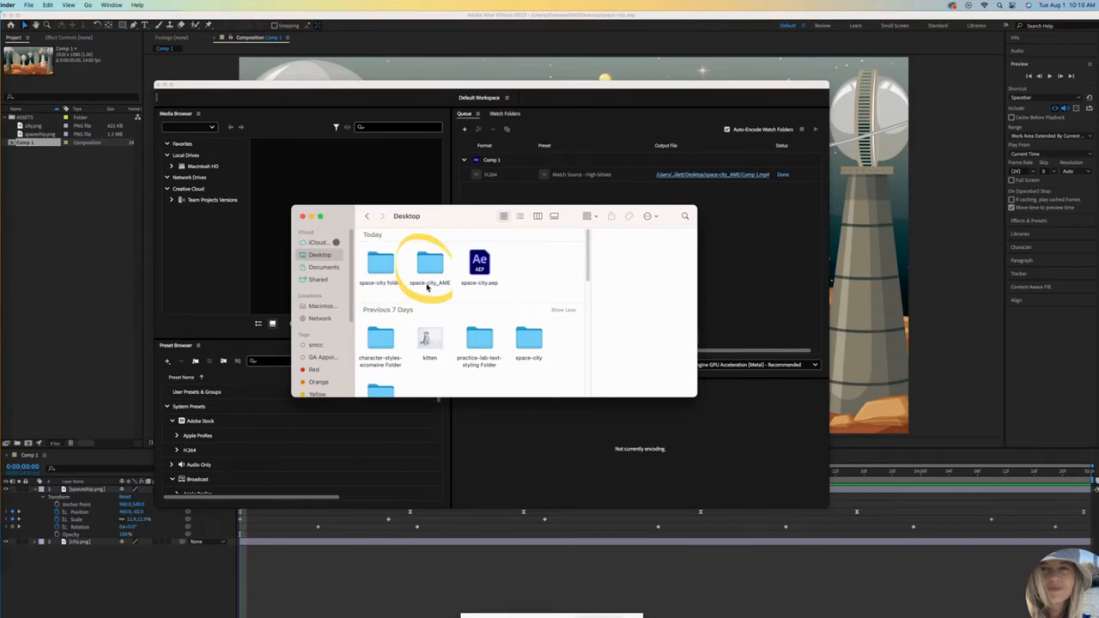
{"action": "double_click", "coordinate": [429, 264]}
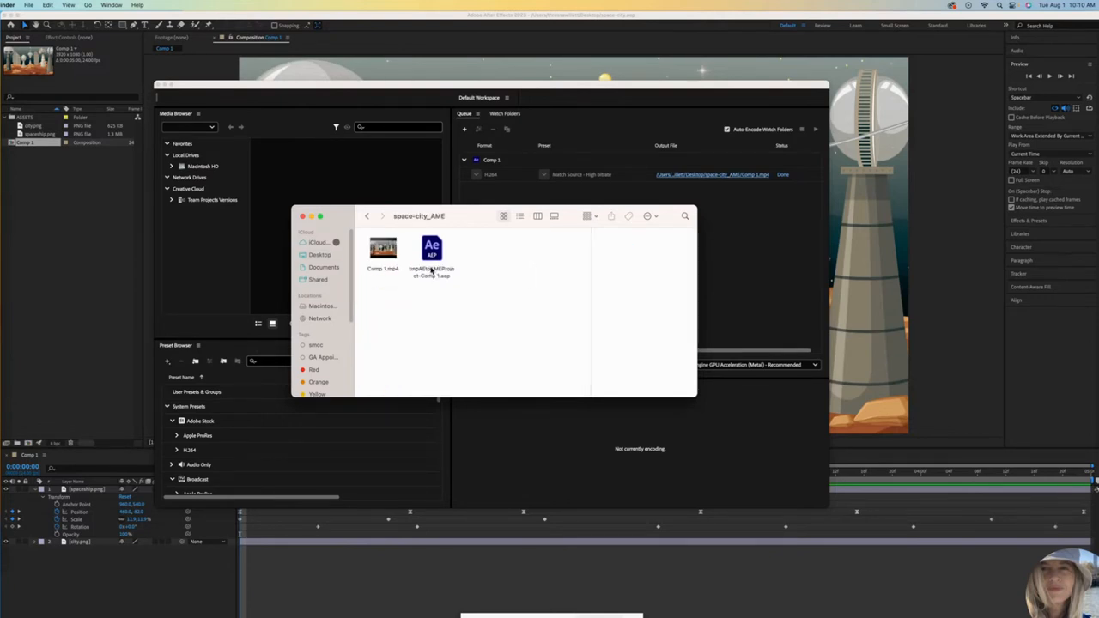